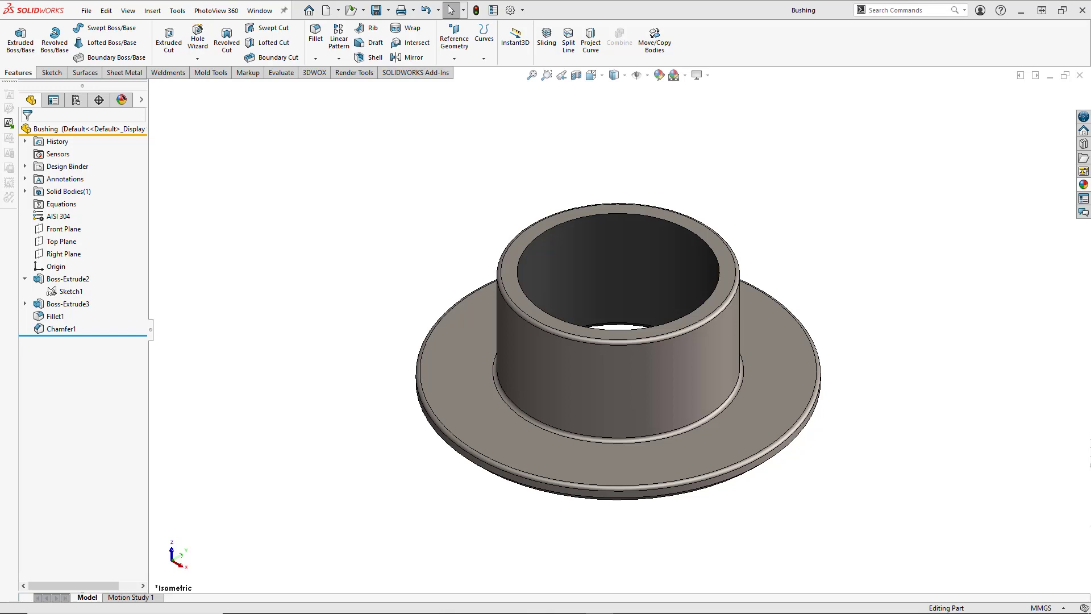
{"action": "mouse_move", "coordinate": [720, 183]}
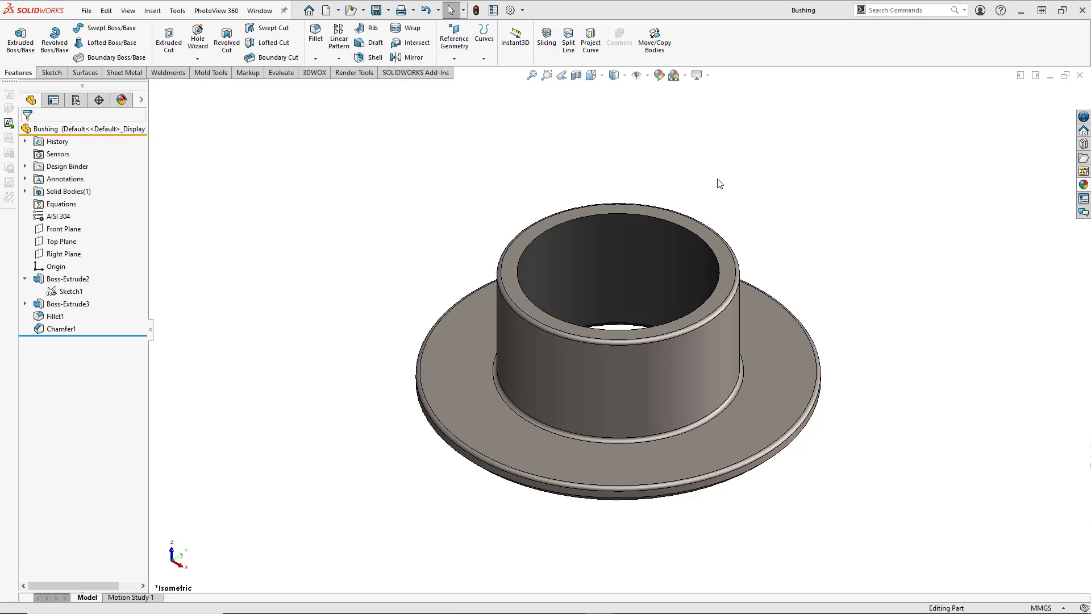
{"action": "mouse_move", "coordinate": [346, 78]}
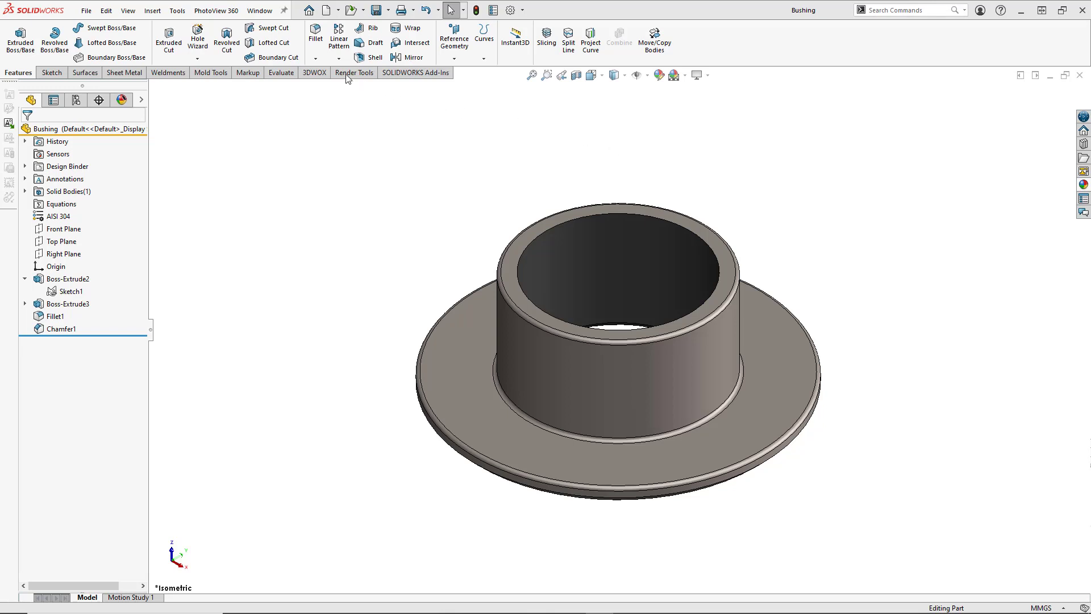
Step: Open the Tools menu to reach the Equations command
{"action": "left_click", "coordinate": [177, 10]}
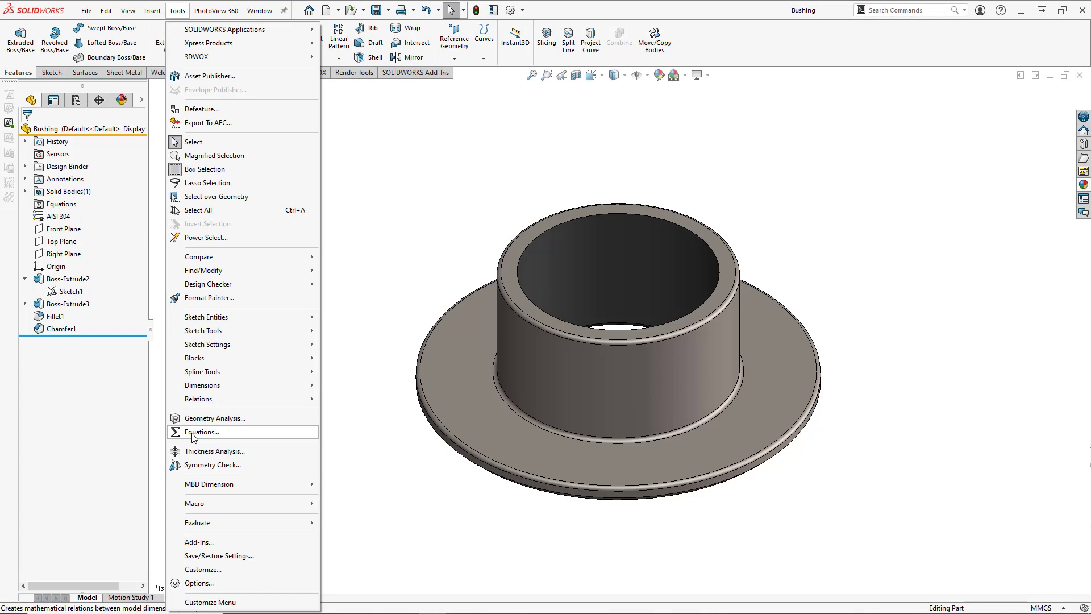
Step: In Equations, add Bushing Height = 35, Inner Diameter = 50, Flange Diameter = 100, and confirm
{"action": "left_click", "coordinate": [203, 431]}
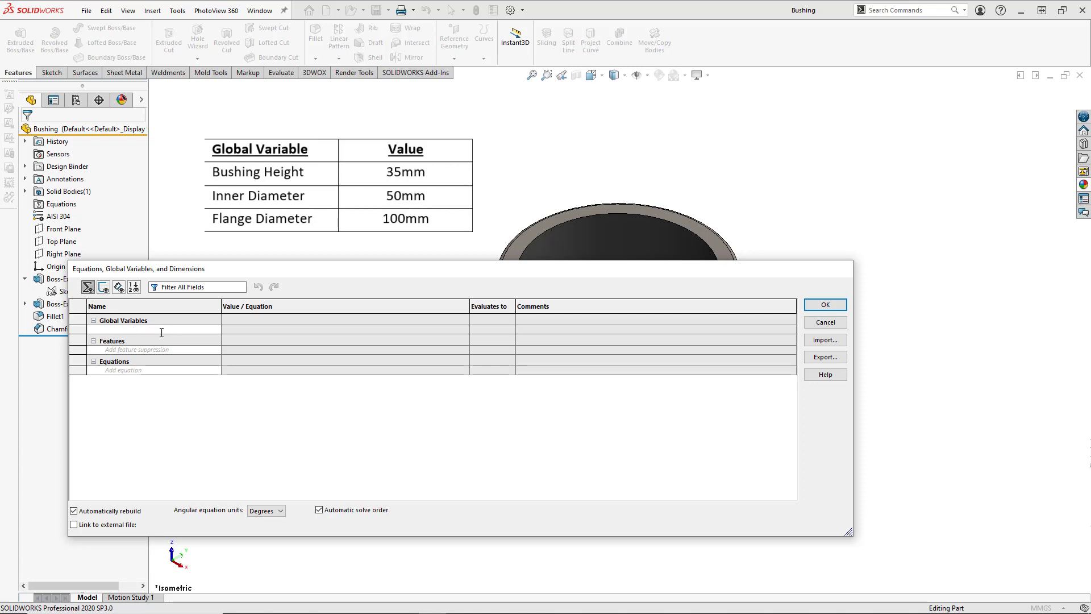
{"action": "type", "text": "Bushing Height\""}
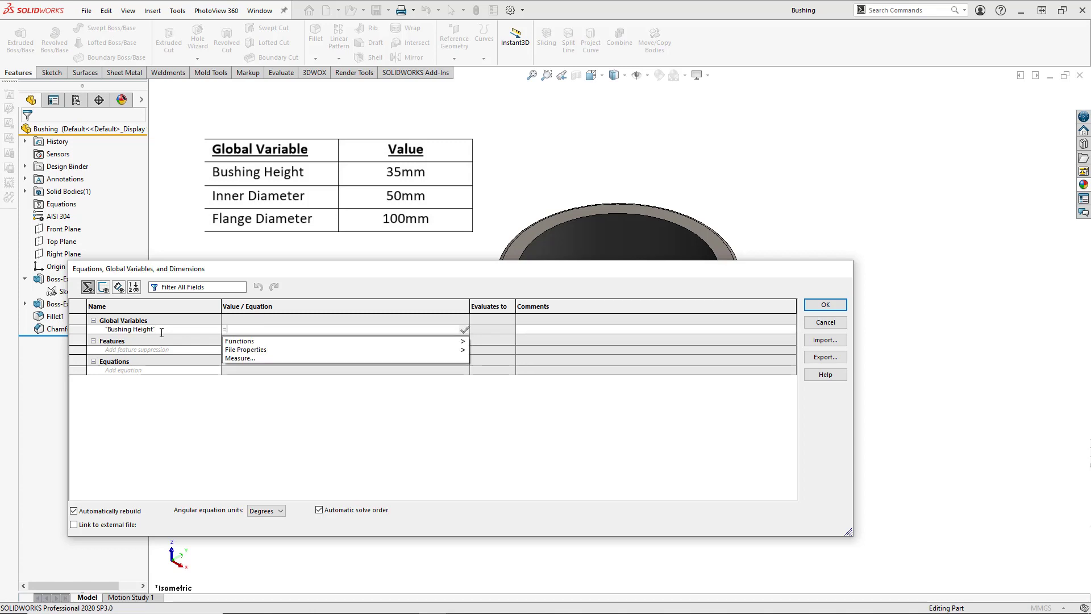
{"action": "type", "text": "35"}
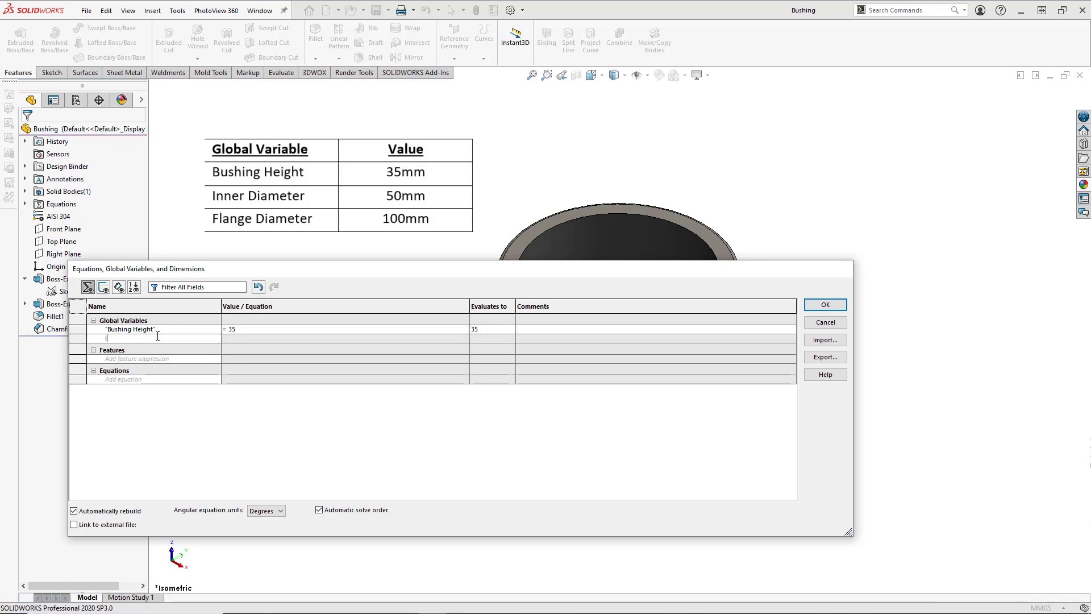
{"action": "type", "text": "Inner Diameter"}
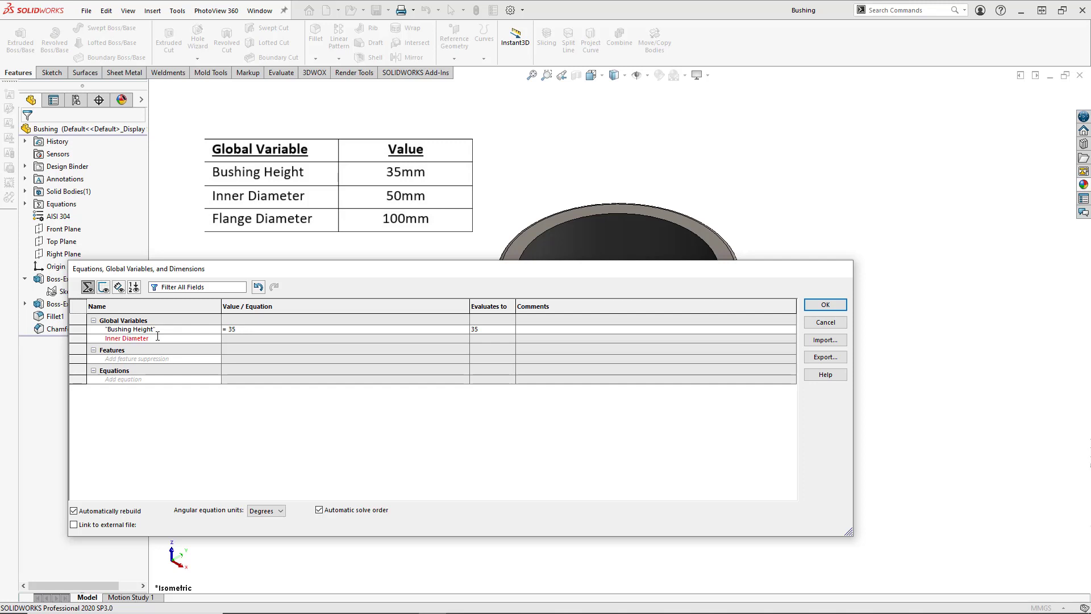
{"action": "left_click", "coordinate": [344, 338]}
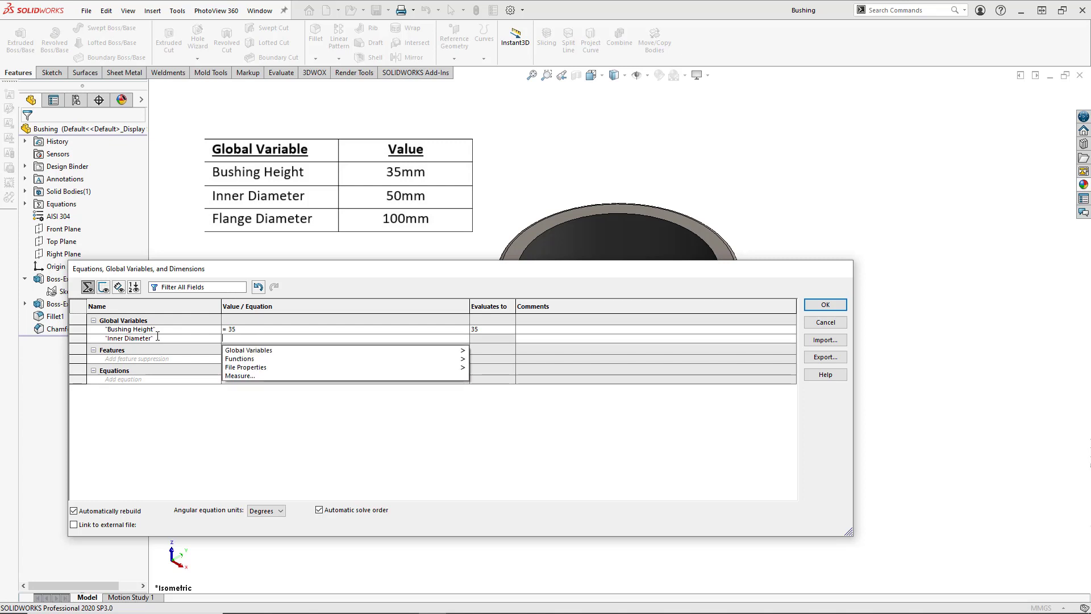
{"action": "type", "text": "=50"}
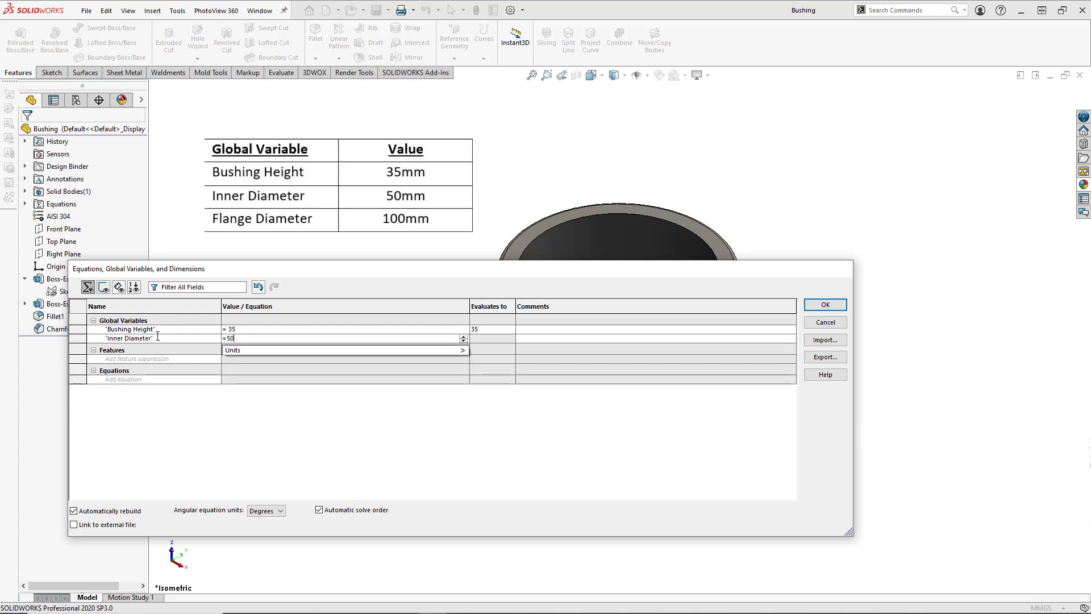
{"action": "key", "text": "enter"}
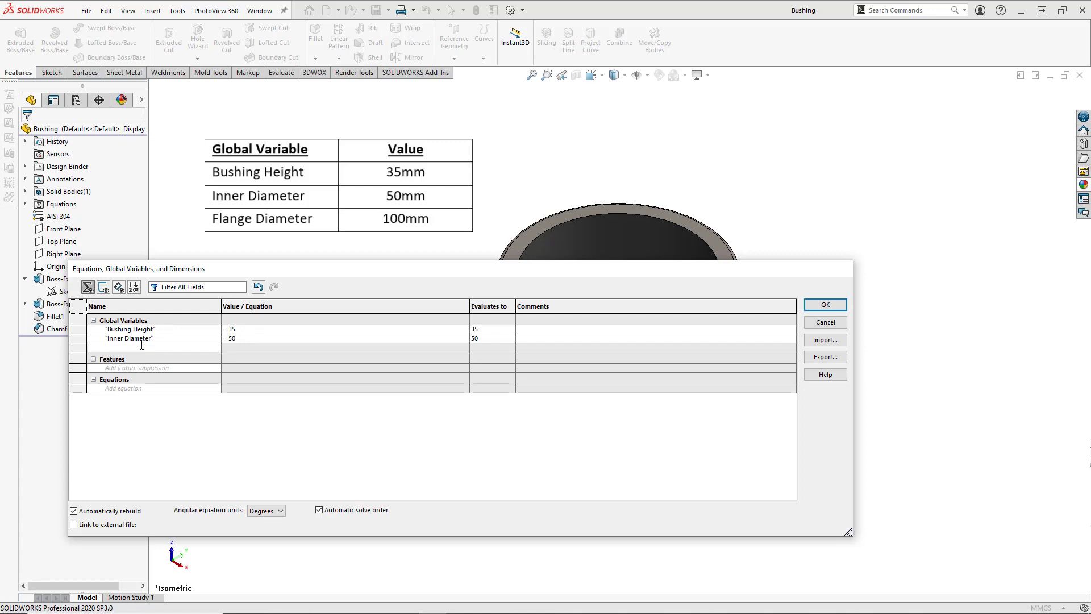
{"action": "type", "text": "Flange Diameter\""}
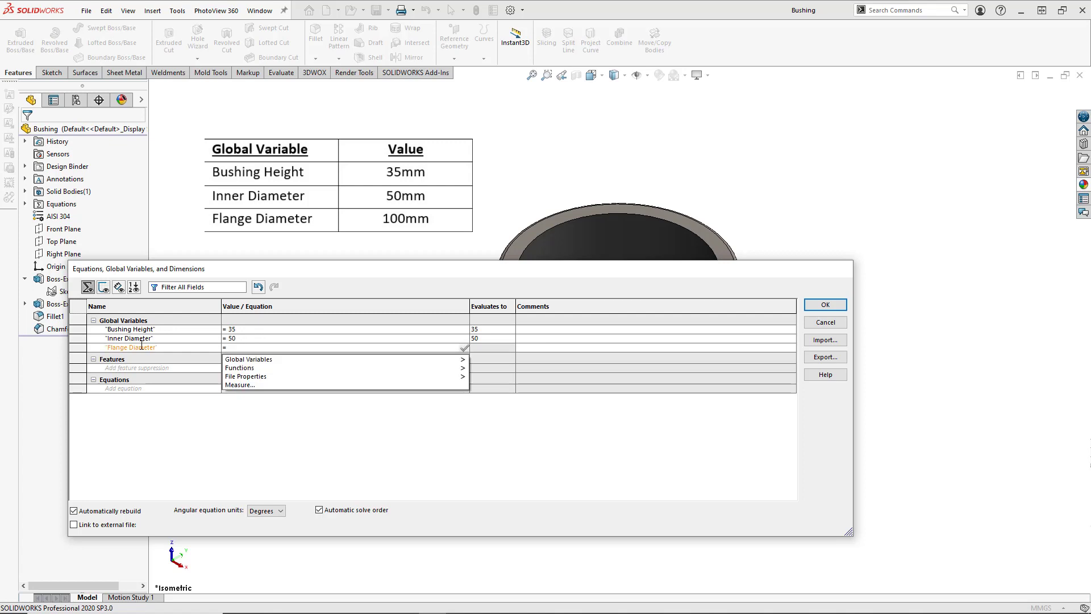
{"action": "type", "text": "100"}
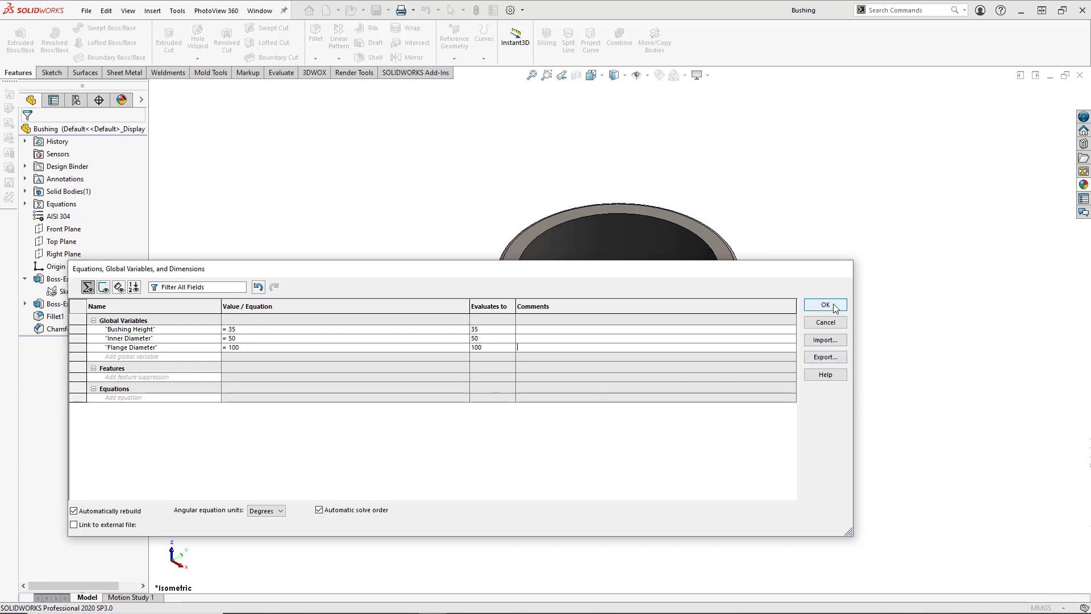
{"action": "left_click", "coordinate": [825, 305]}
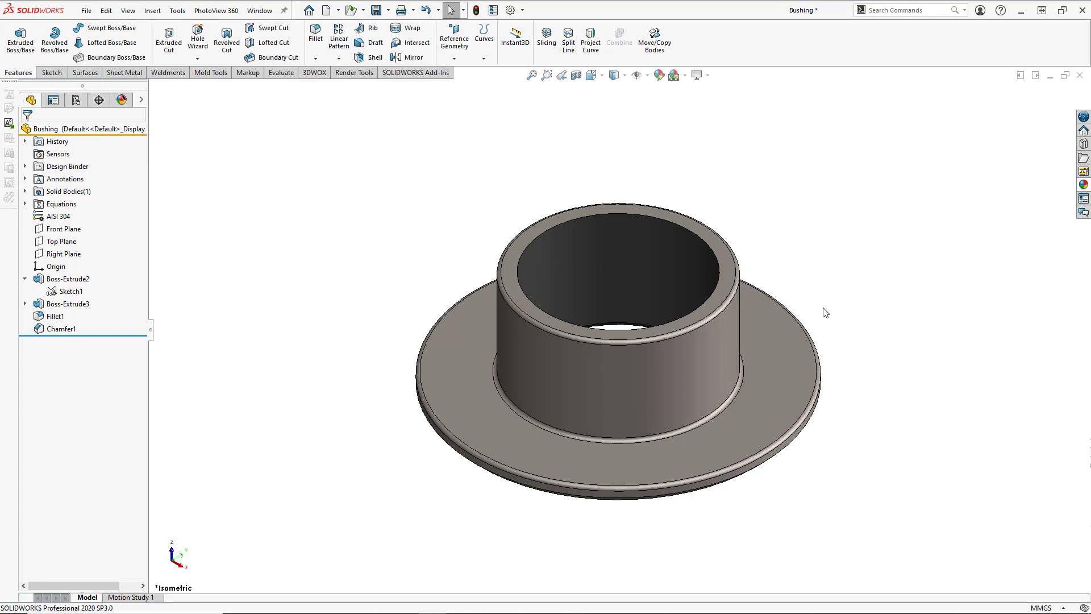
Step: Link Boss-Extrude2's Ø100 dimension to the Flange Diameter global variable
{"action": "left_click", "coordinate": [652, 388]}
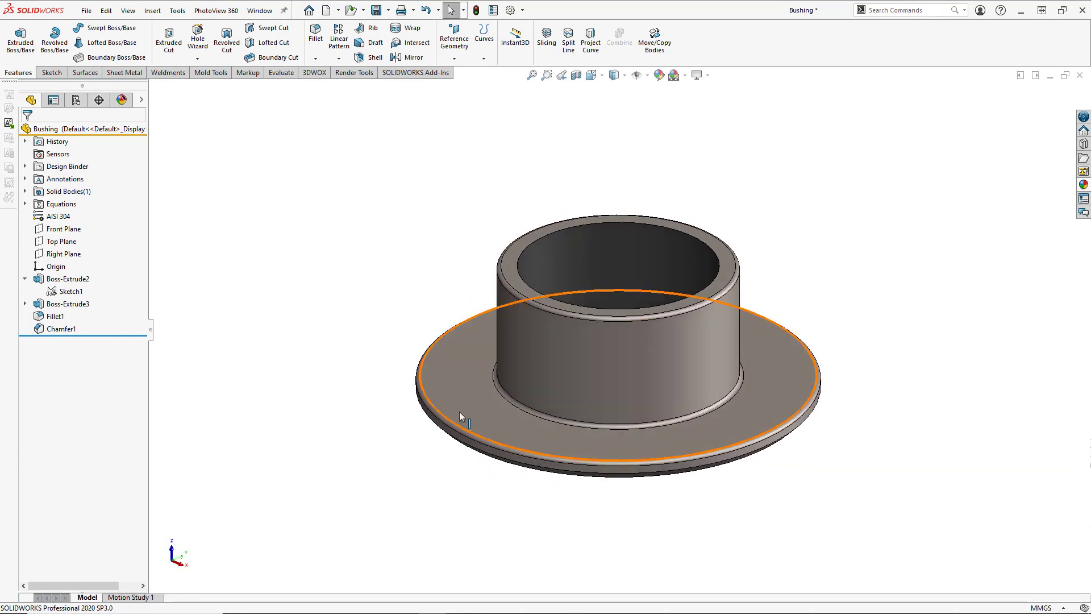
{"action": "mouse_move", "coordinate": [466, 446]}
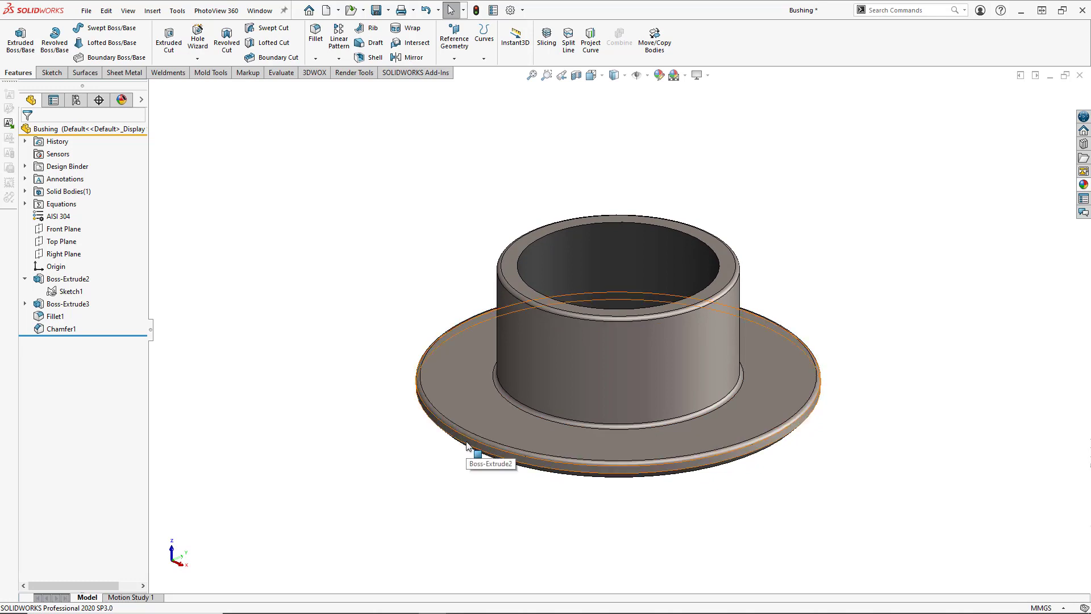
{"action": "left_click", "coordinate": [481, 454]}
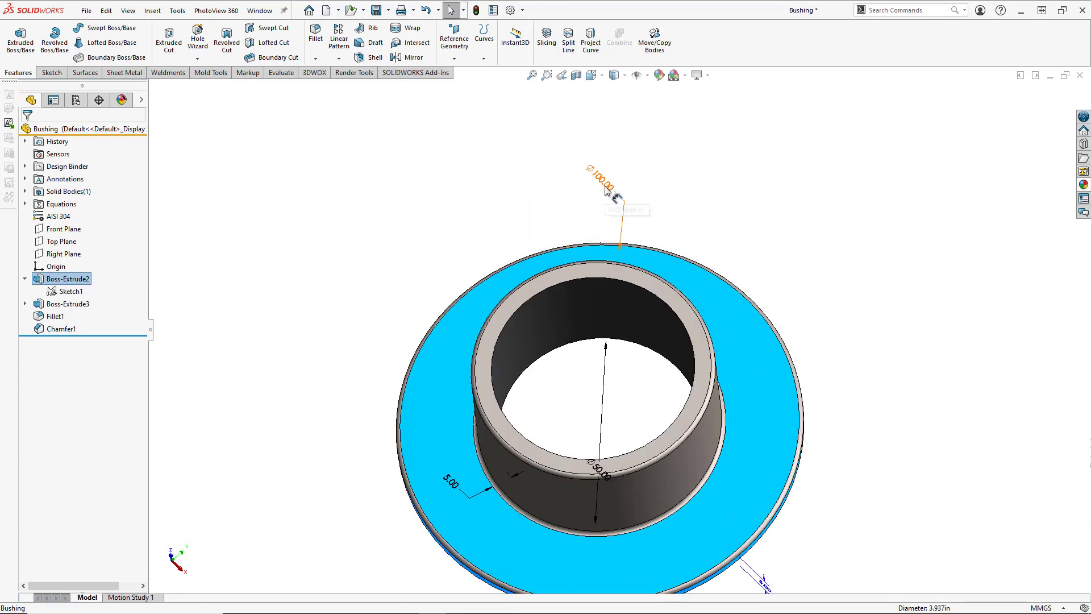
{"action": "double_click", "coordinate": [602, 190]}
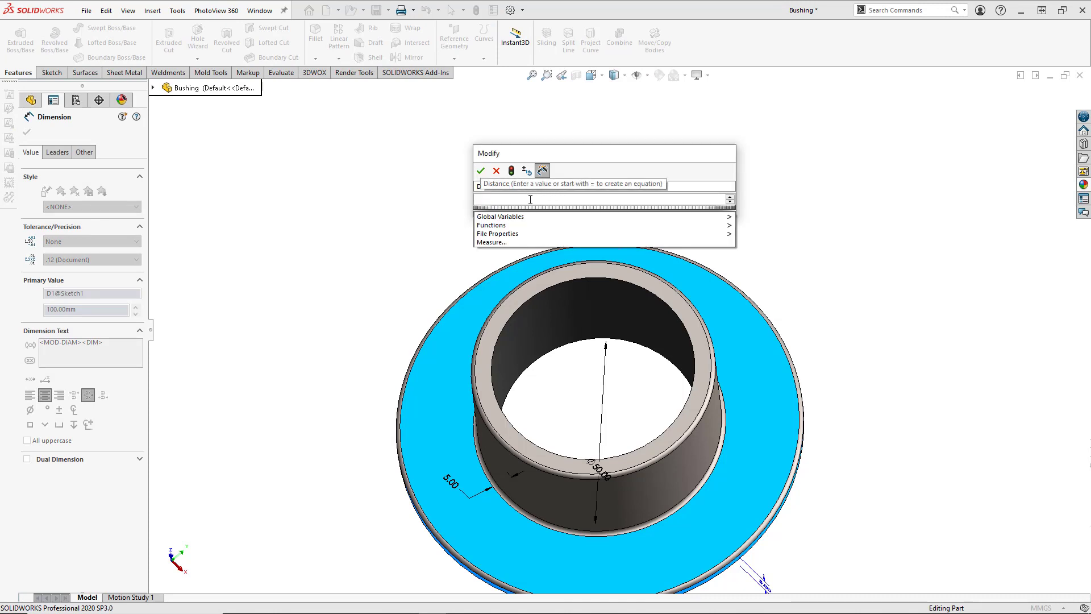
{"action": "type", "text": "="}
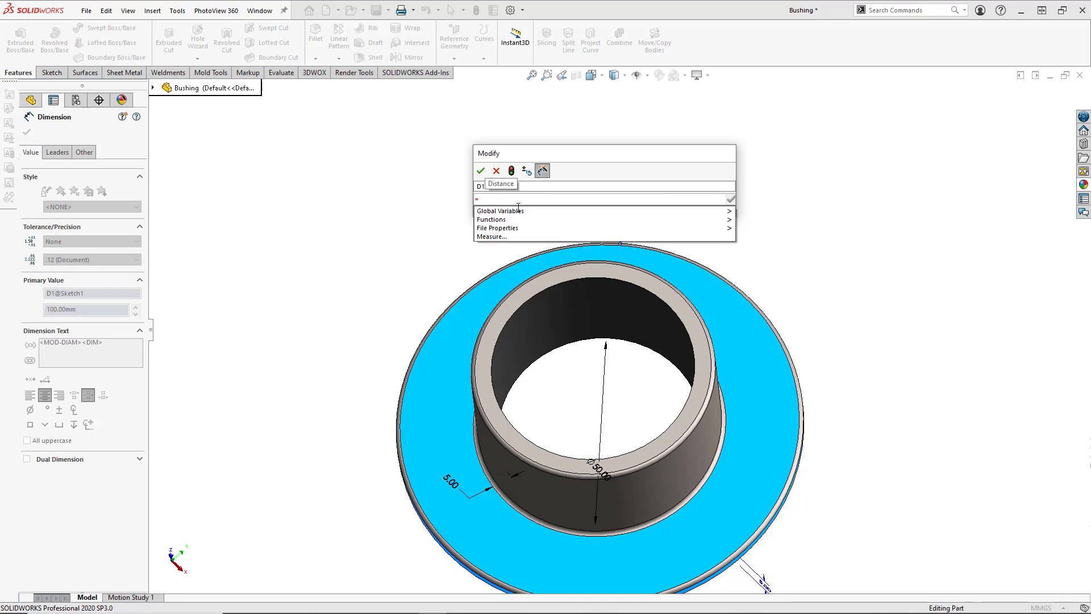
{"action": "mouse_move", "coordinate": [500, 211]}
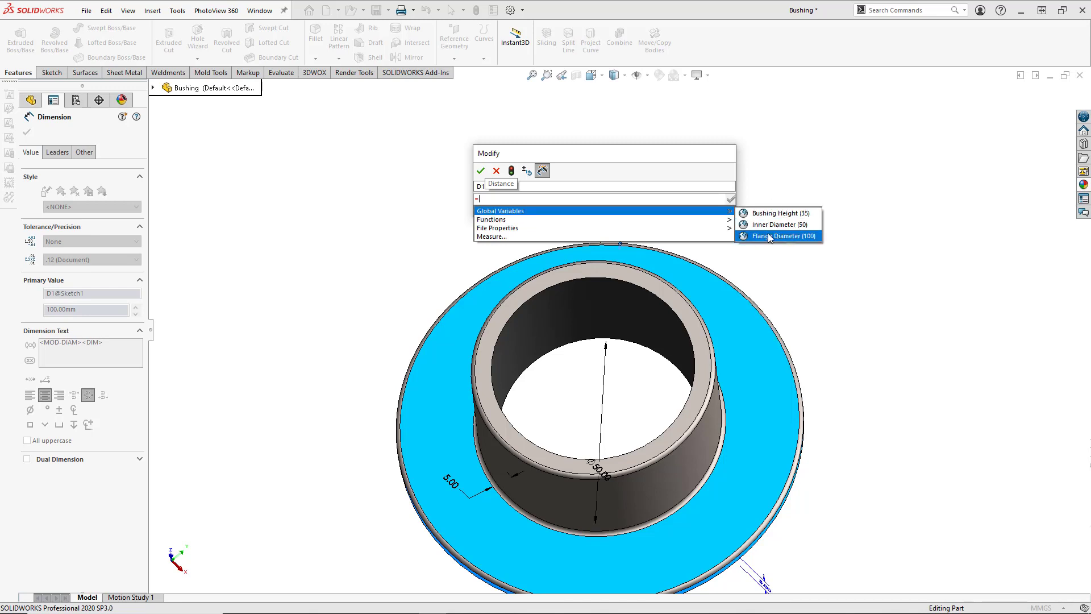
{"action": "left_click", "coordinate": [782, 236]}
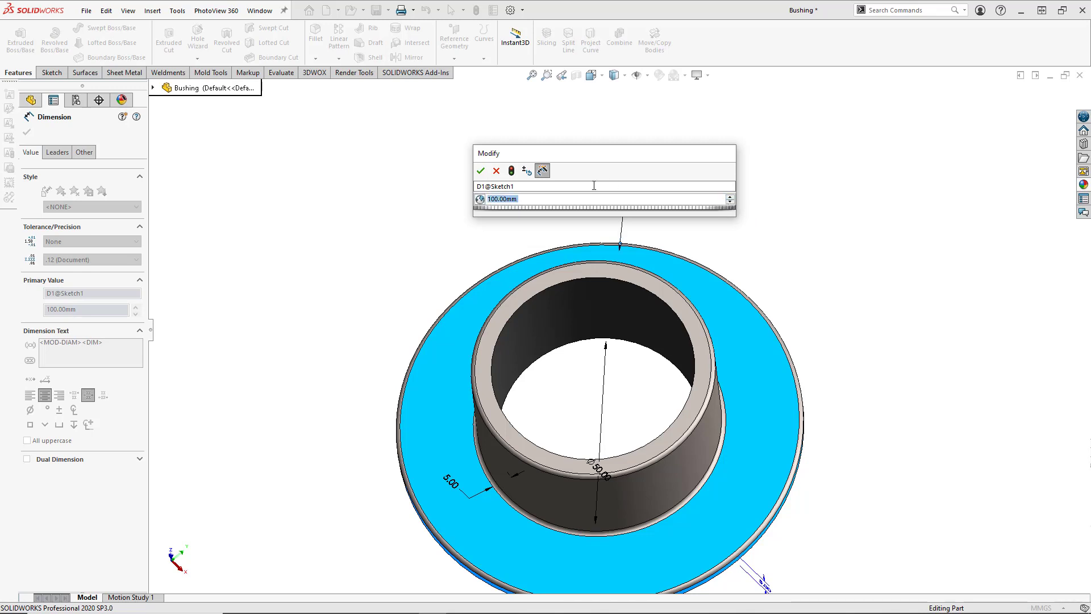
{"action": "mouse_move", "coordinate": [481, 171]}
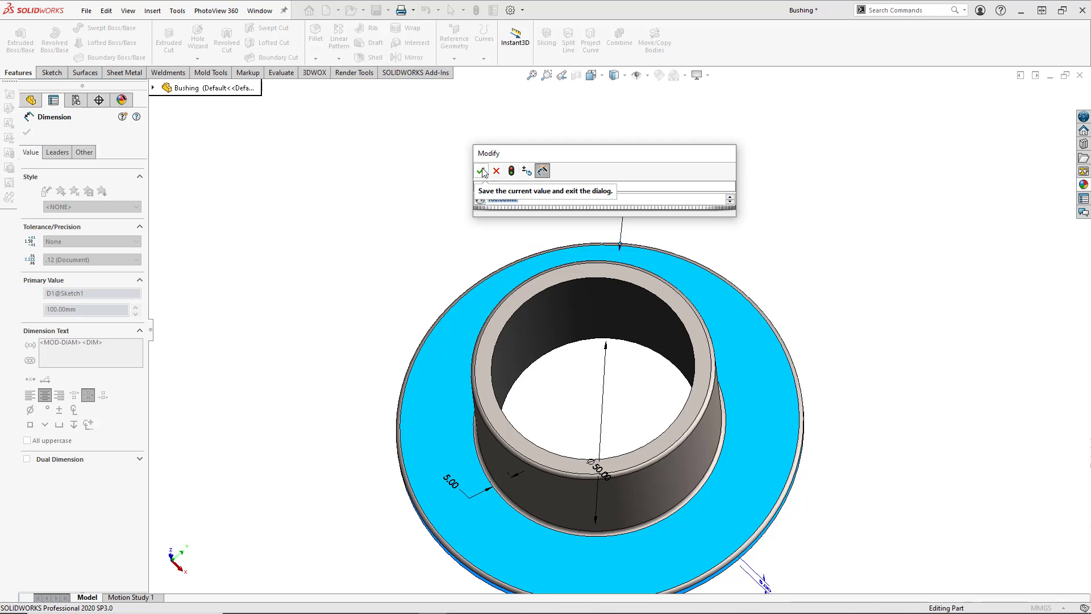
{"action": "left_click", "coordinate": [481, 171]}
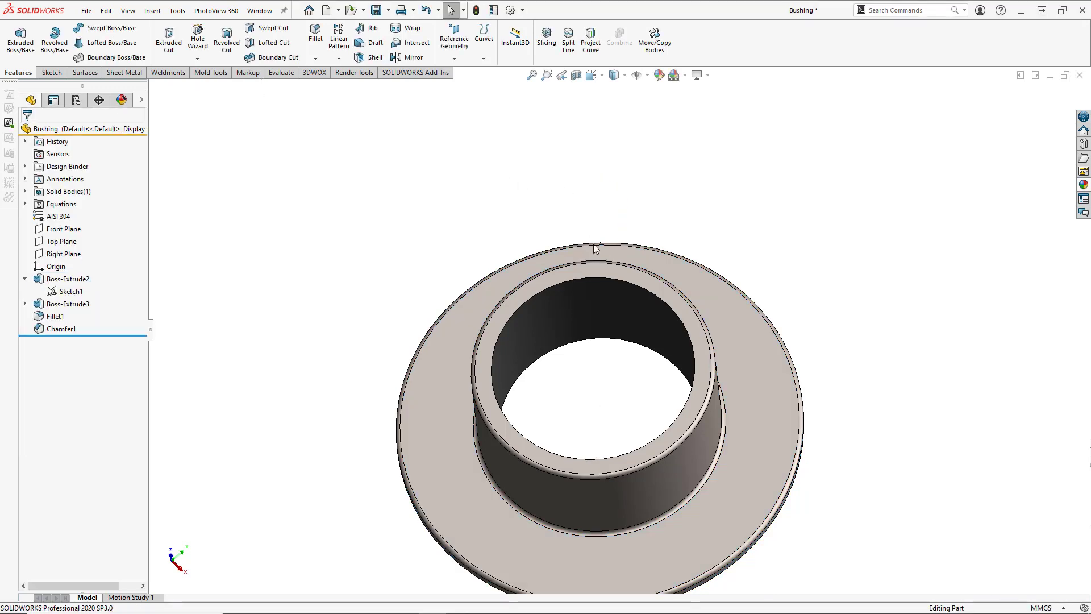
Step: Link Boss-Extrude3's Ø50 dimension to the Inner Diameter global variable
{"action": "left_click", "coordinate": [69, 279]}
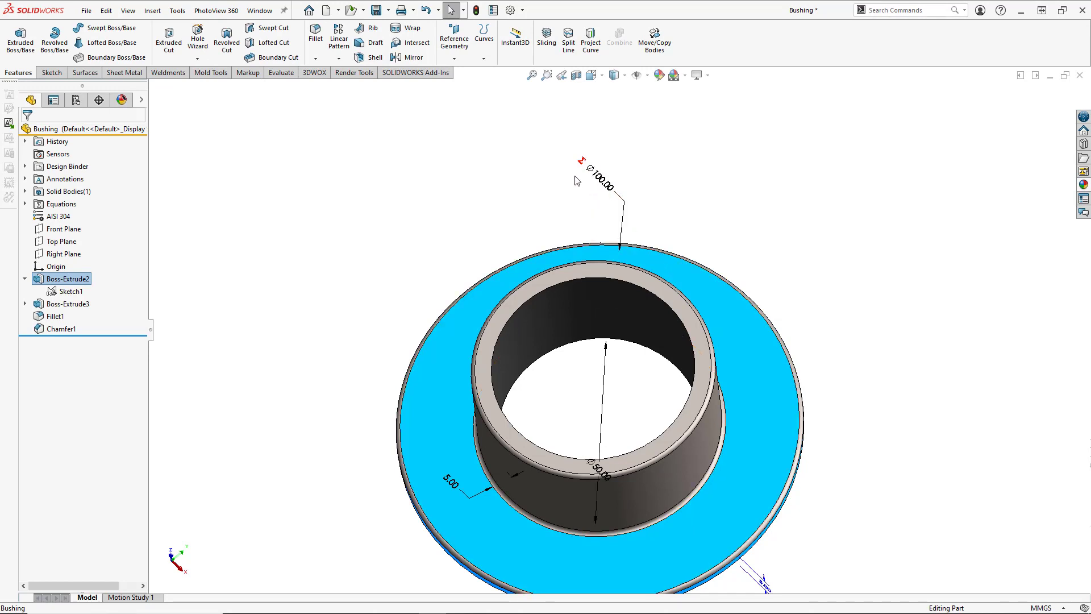
{"action": "mouse_move", "coordinate": [582, 174]}
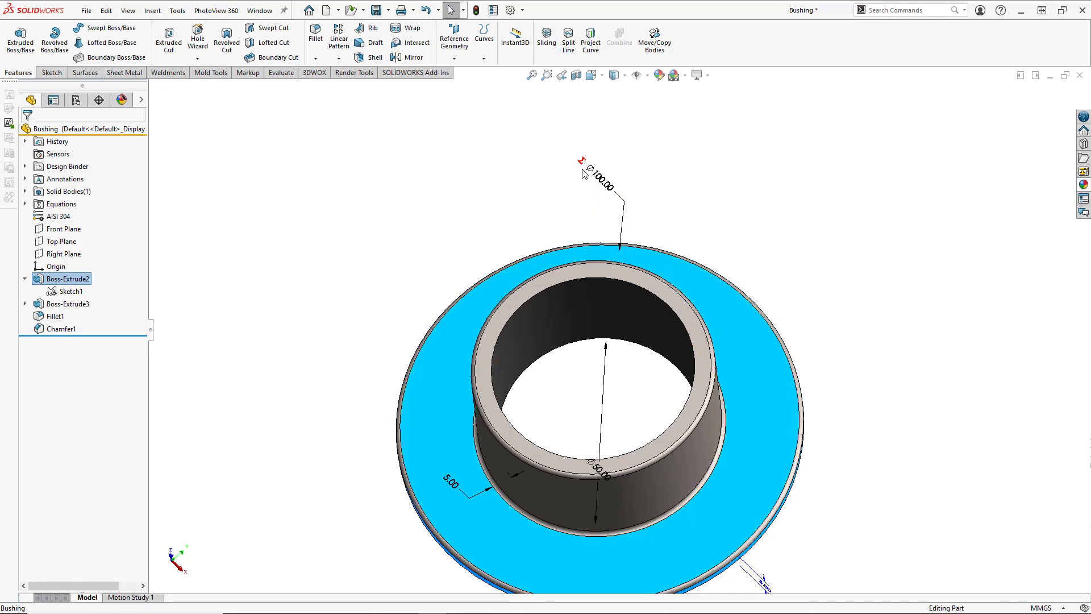
{"action": "mouse_move", "coordinate": [525, 182]}
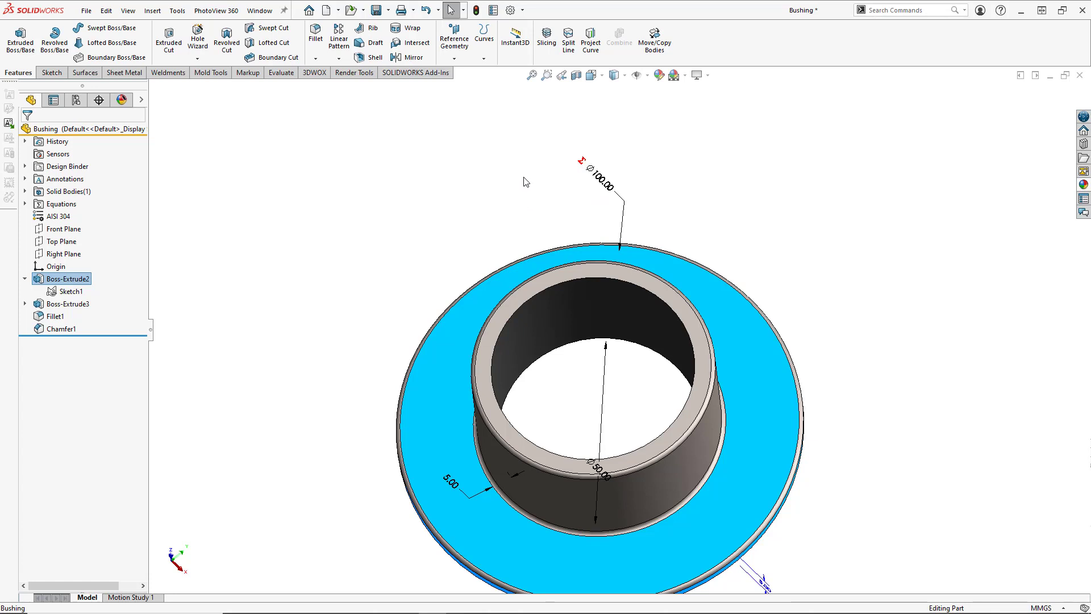
{"action": "left_click", "coordinate": [480, 197]}
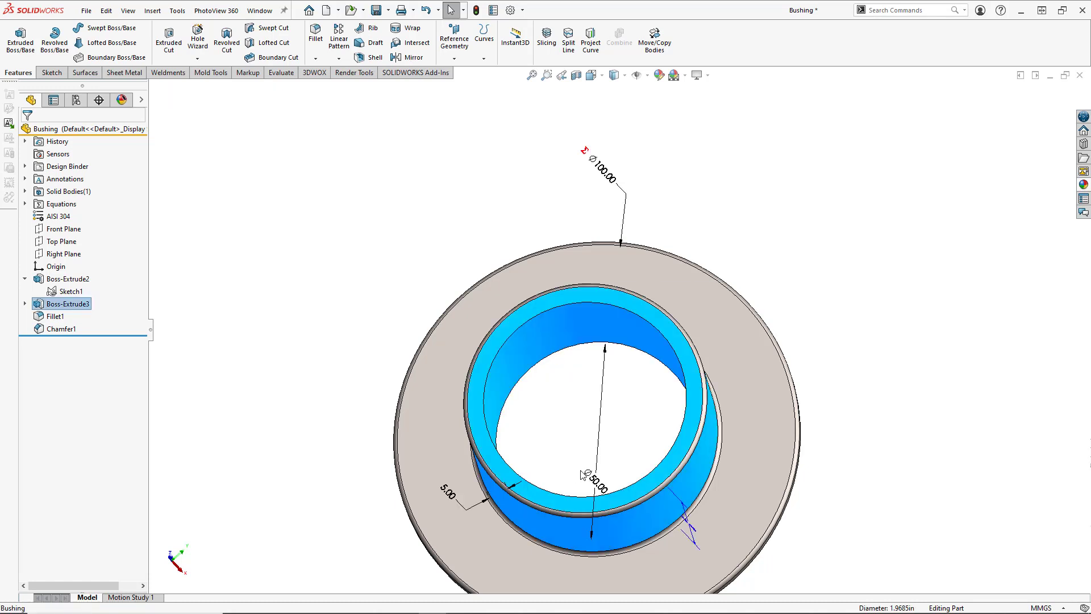
{"action": "left_click", "coordinate": [595, 481]}
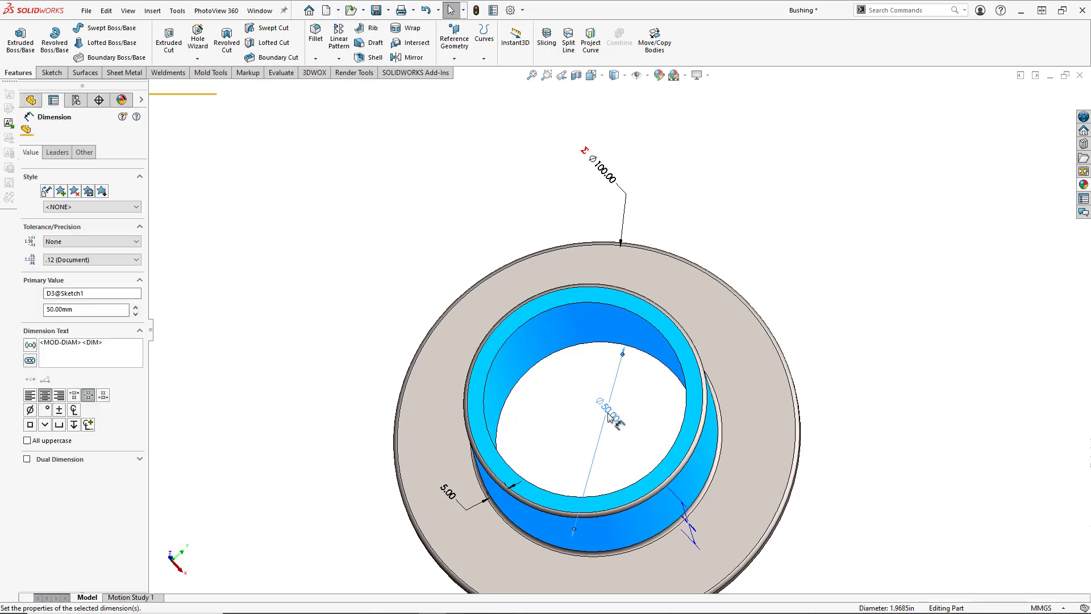
{"action": "double_click", "coordinate": [613, 407]}
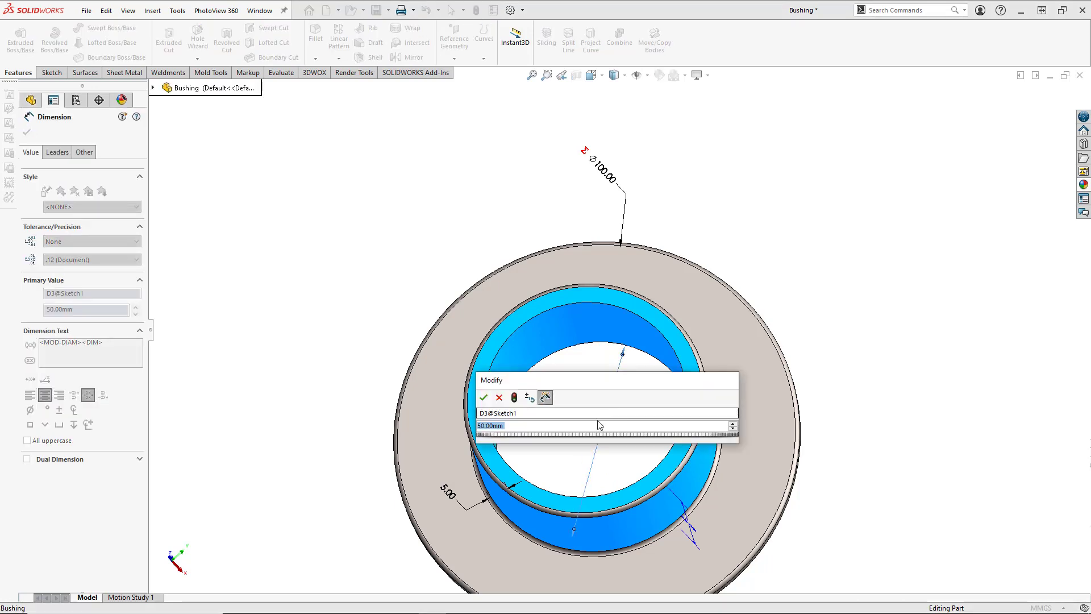
{"action": "mouse_move", "coordinate": [533, 434]}
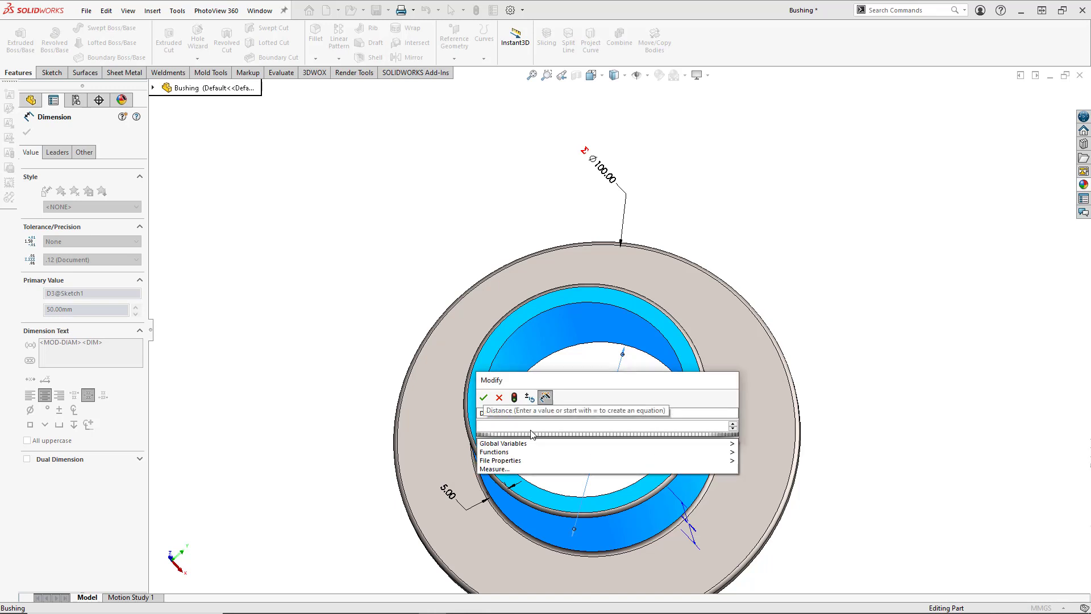
{"action": "type", "text": "="}
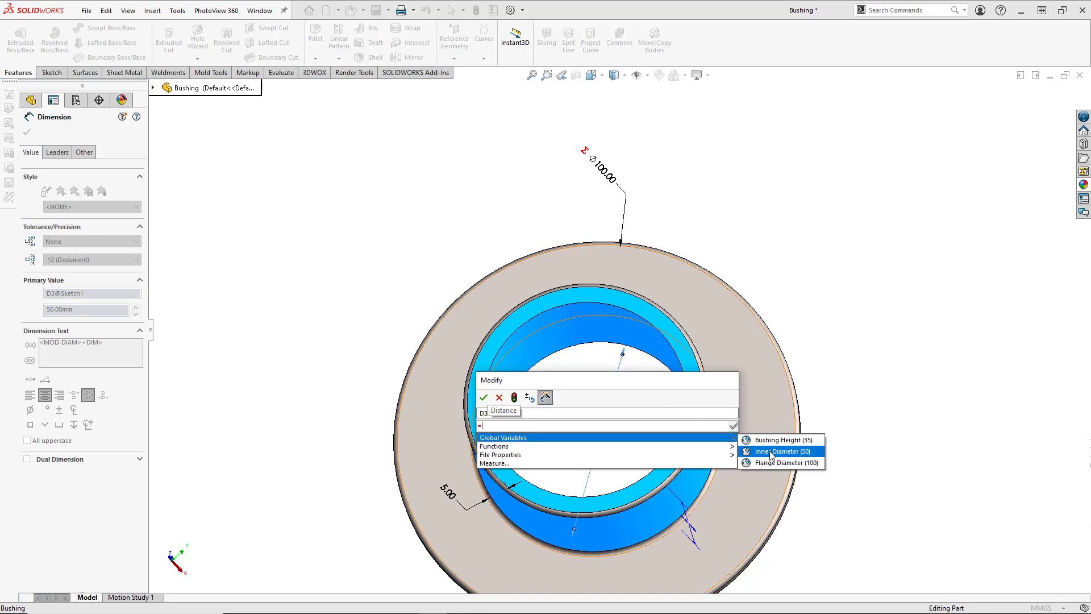
{"action": "left_click", "coordinate": [775, 451]}
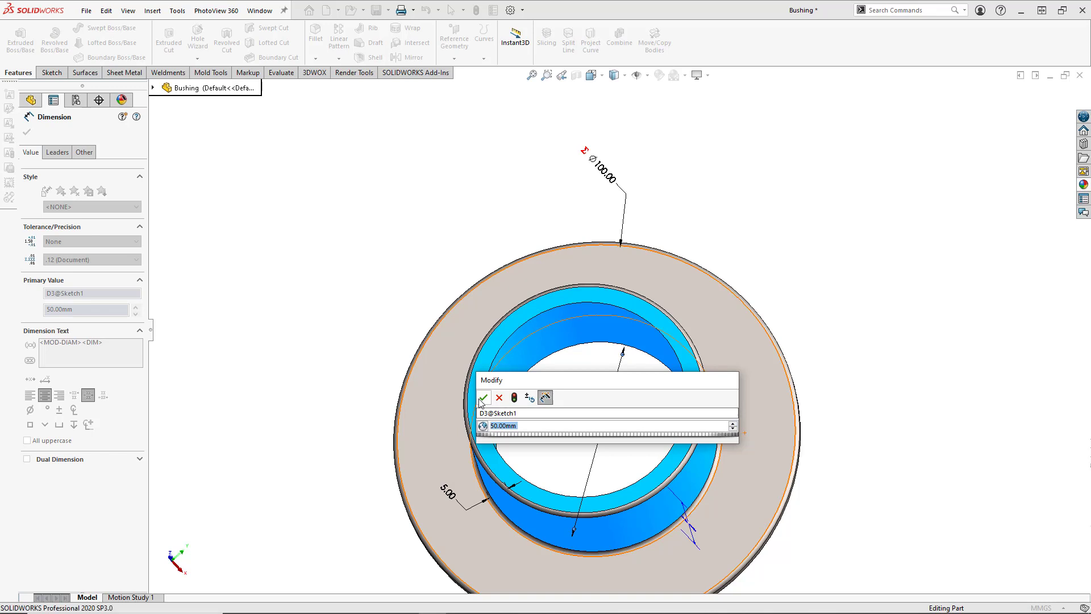
{"action": "left_click", "coordinate": [483, 397]}
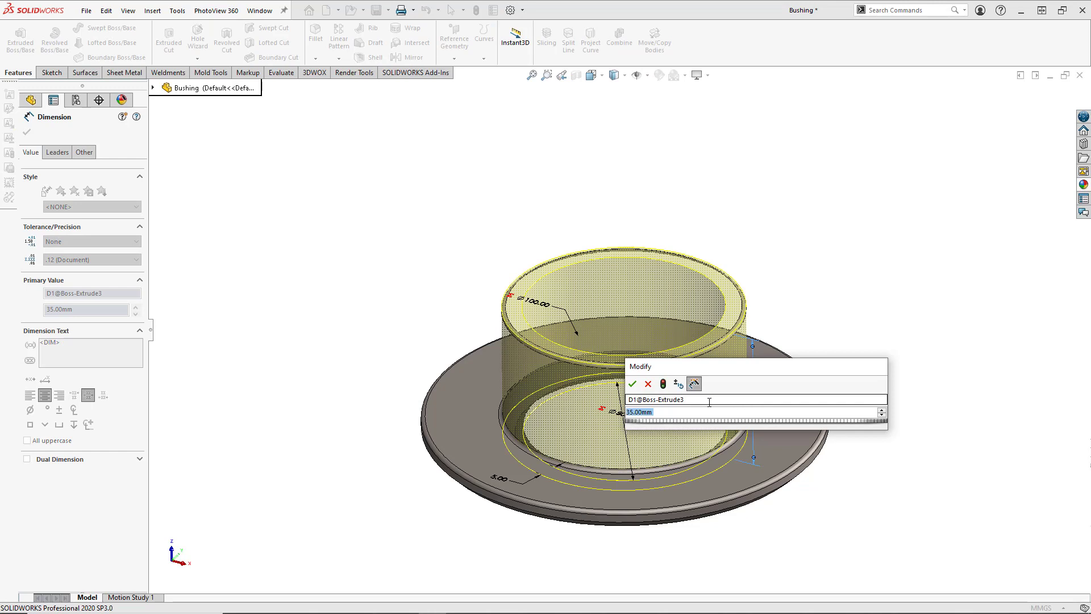
Step: Set the 35 mm D1@Boss-Extrude3 height to equal the Bushing Height variable
{"action": "type", "text": "="}
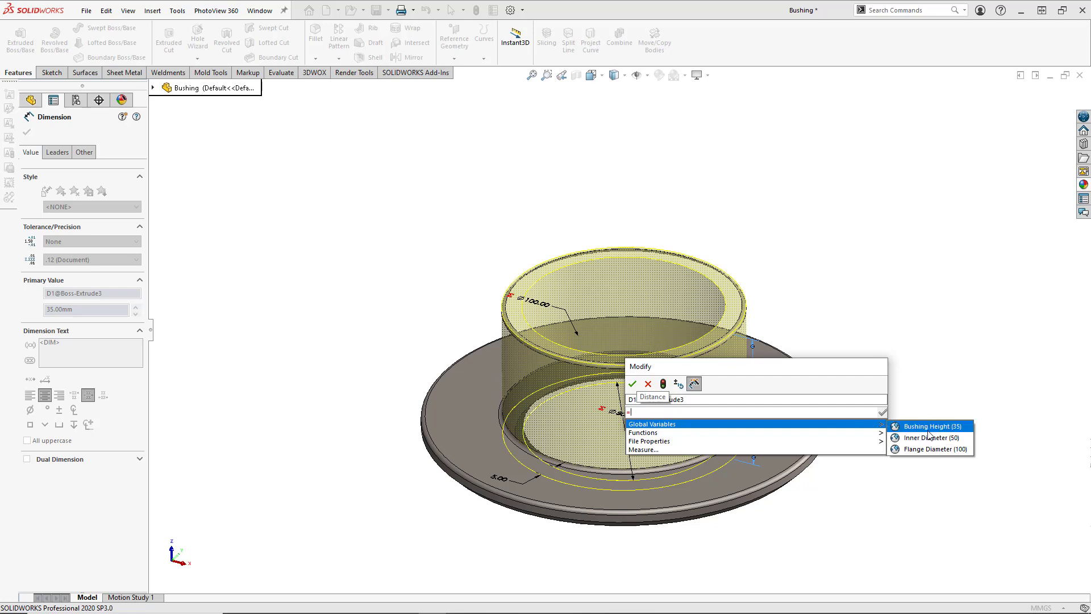
{"action": "left_click", "coordinate": [928, 426]}
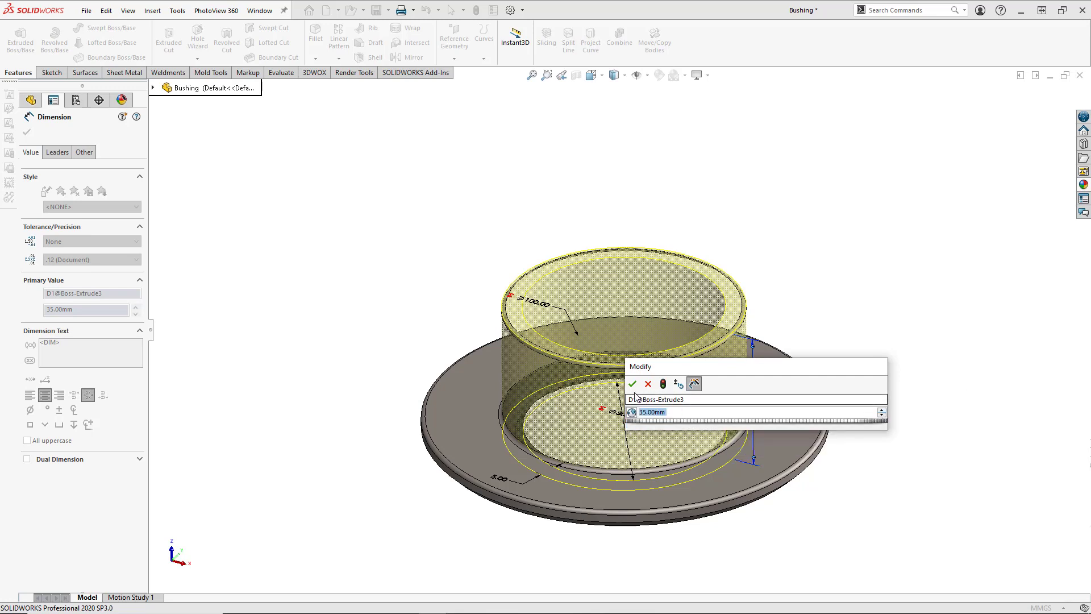
{"action": "left_click", "coordinate": [633, 384]}
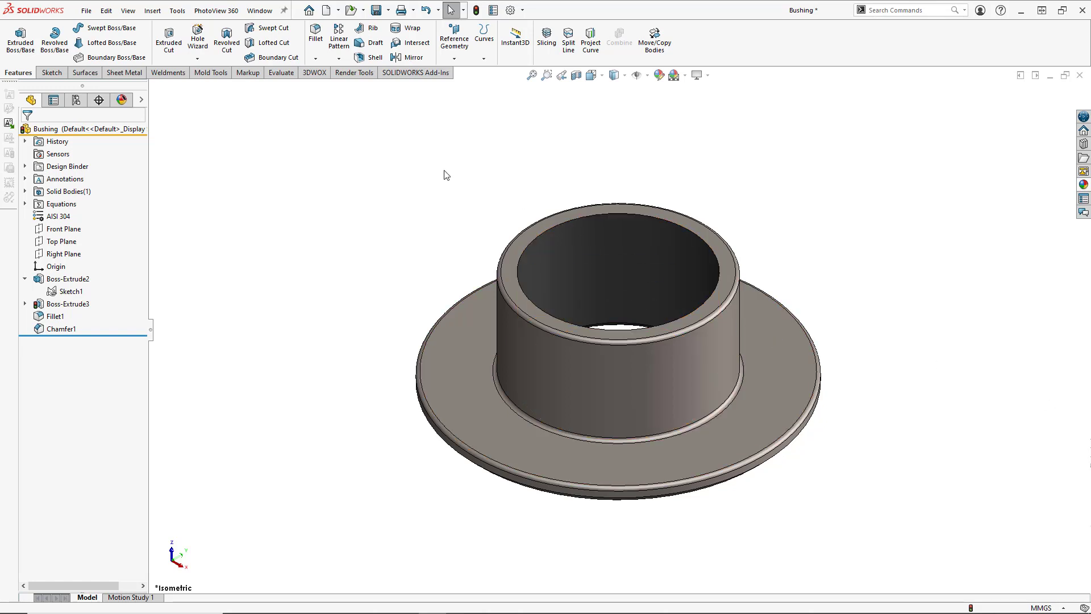
Step: In Equations, change Bushing Height to 50, Inner Diameter to 75, Flange Diameter to 125
{"action": "left_click", "coordinate": [176, 10]}
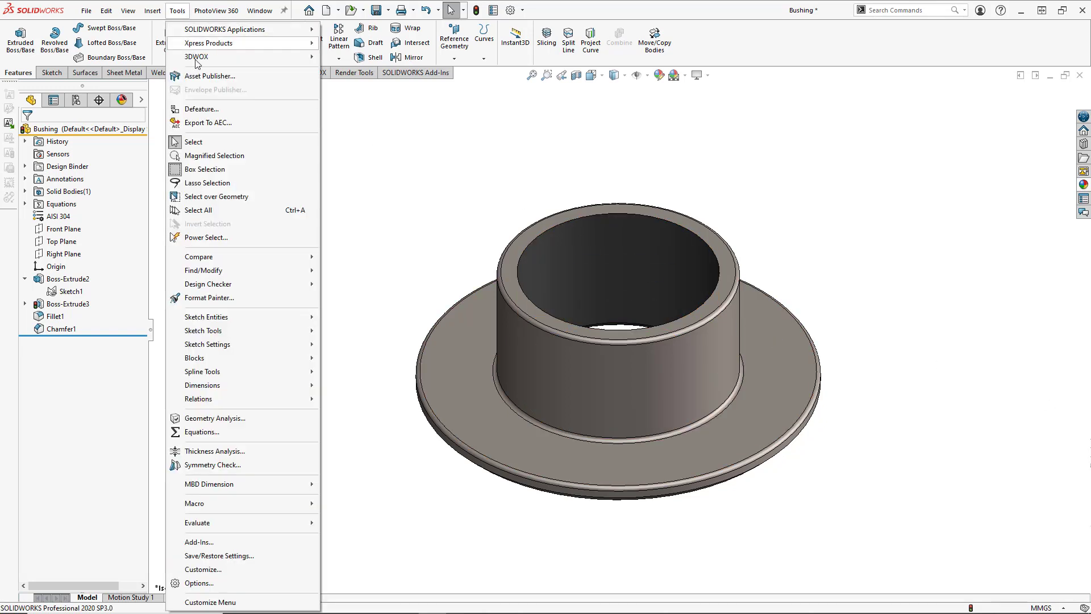
{"action": "left_click", "coordinate": [202, 431]}
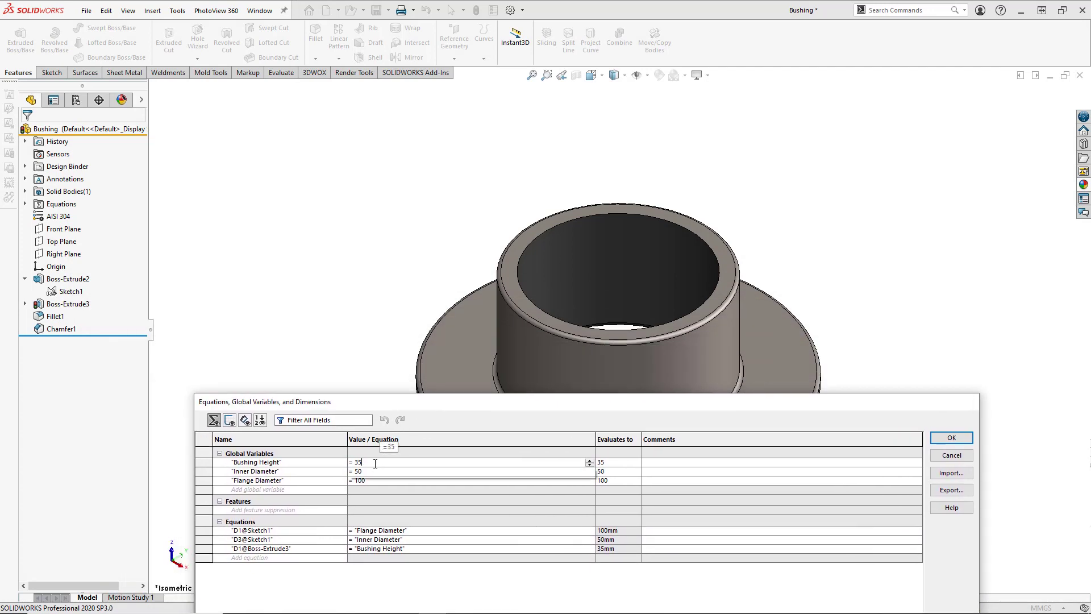
{"action": "type", "text": "5"}
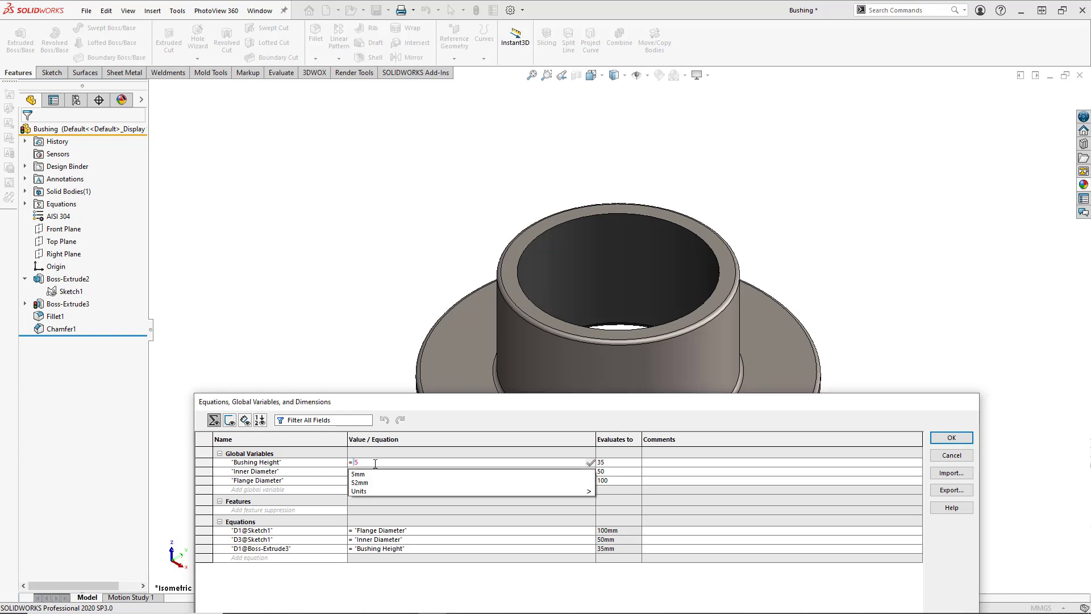
{"action": "type", "text": "0"}
{"action": "type", "text": "="}
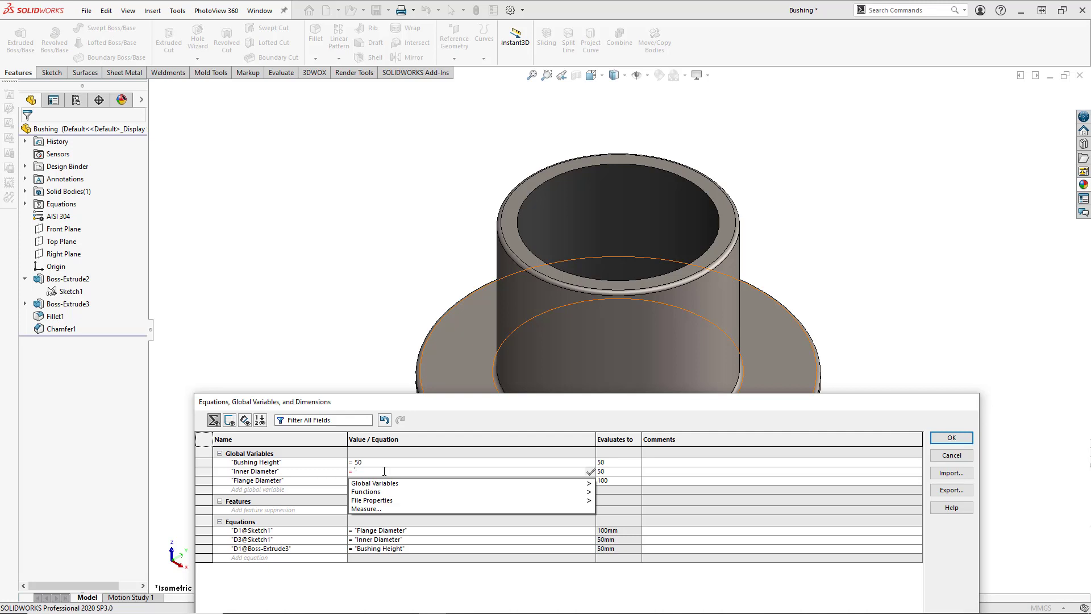
{"action": "type", "text": "75"}
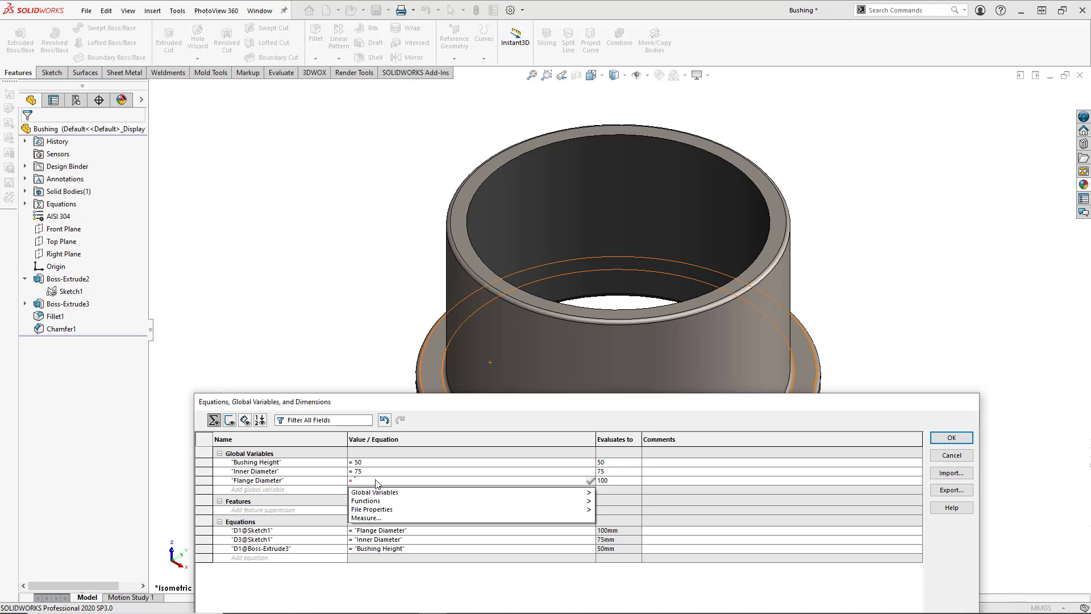
{"action": "type", "text": "1"}
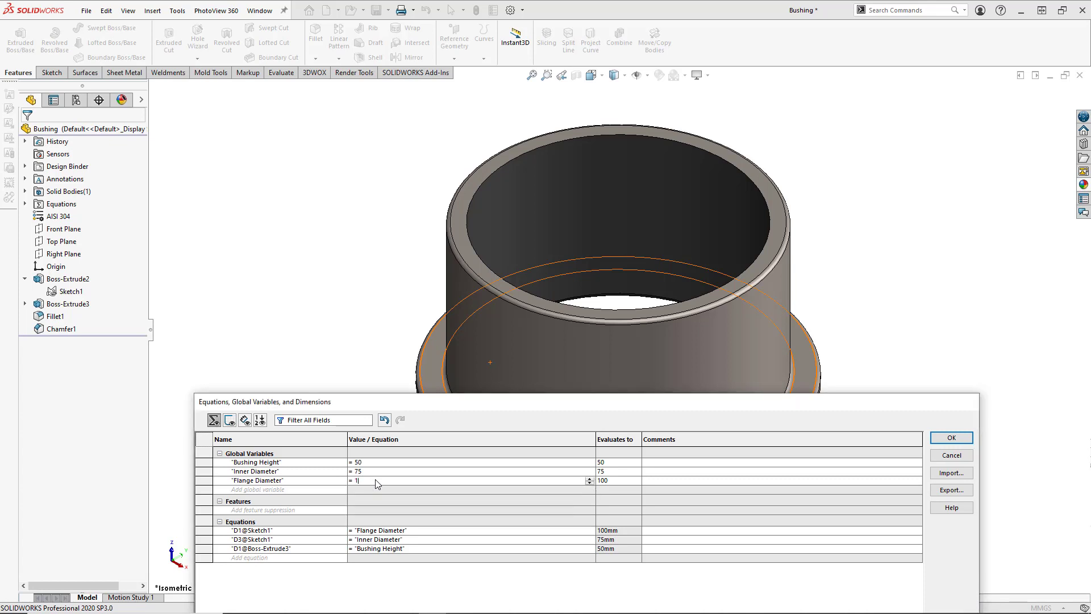
{"action": "type", "text": "125"}
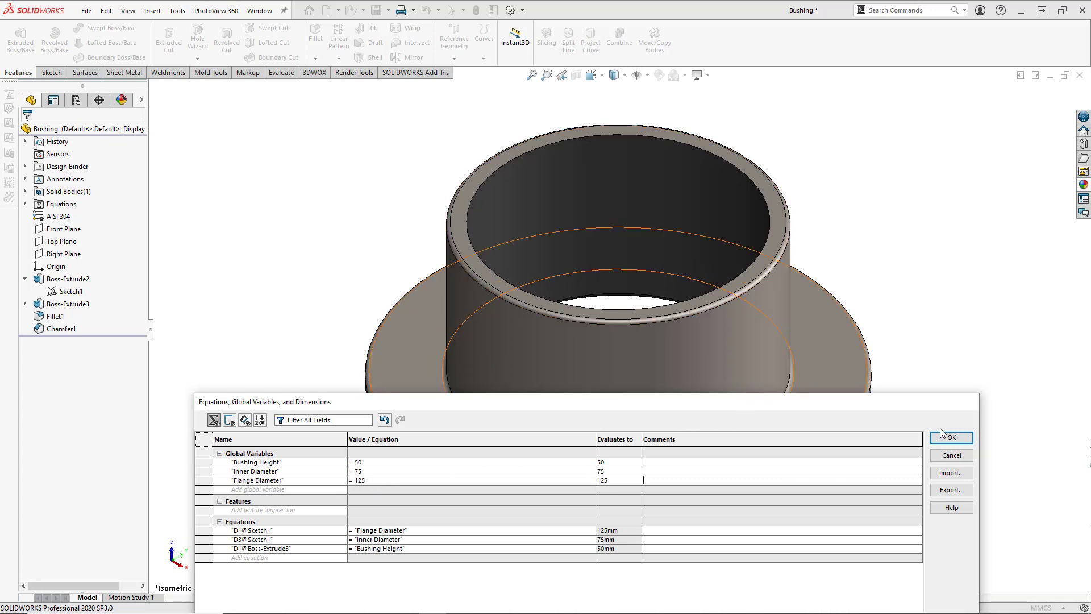
Step: Accept the Equations dialog so the bushing rebuilds with the 50, 75 and 125 values
{"action": "left_click", "coordinate": [951, 437]}
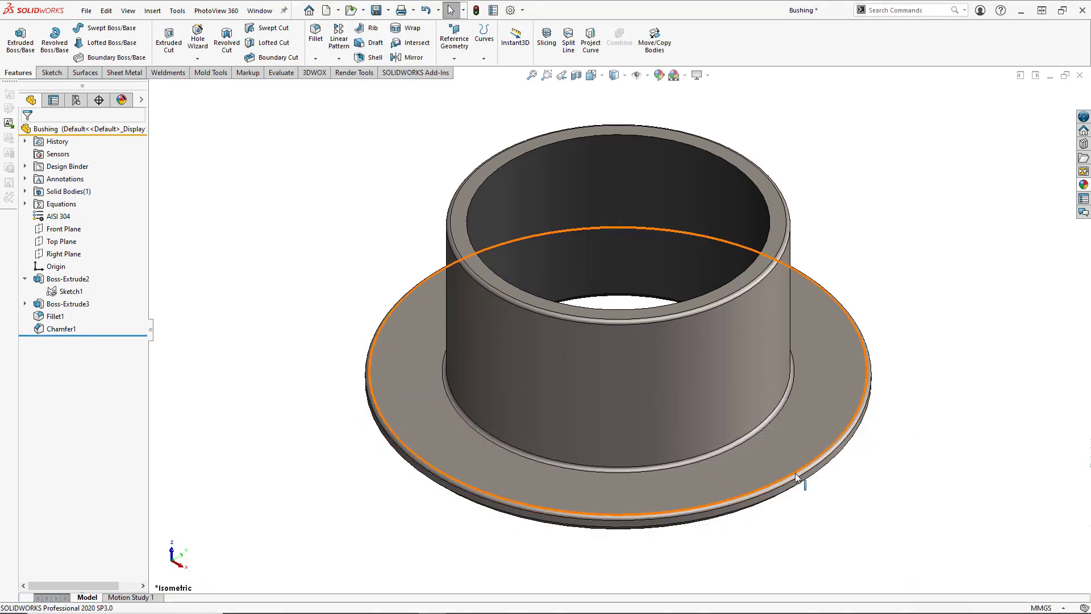
{"action": "mouse_move", "coordinate": [800, 481]}
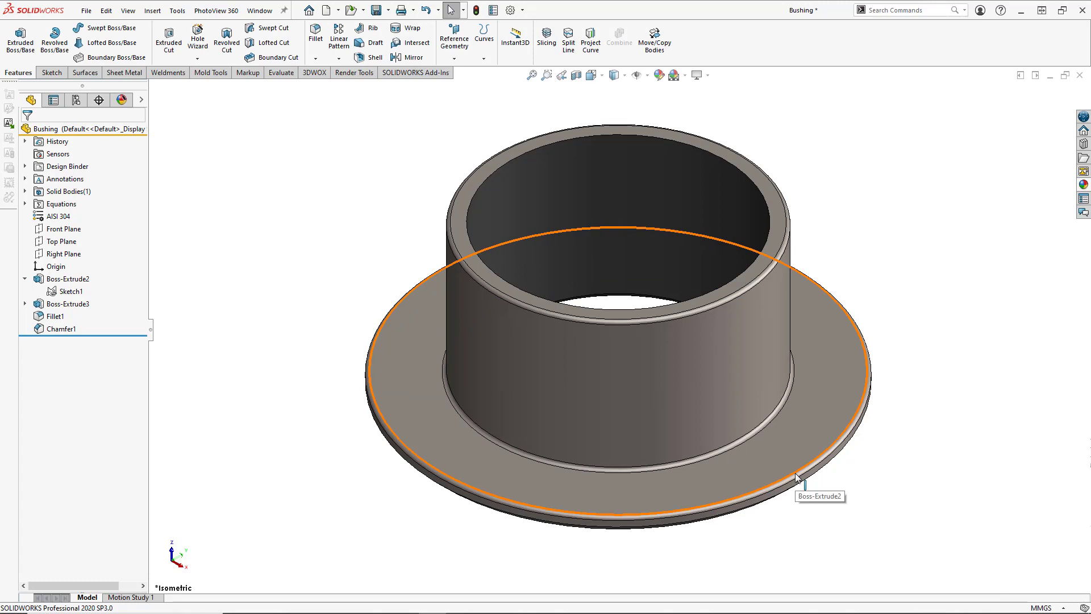
{"action": "mouse_move", "coordinate": [804, 486]}
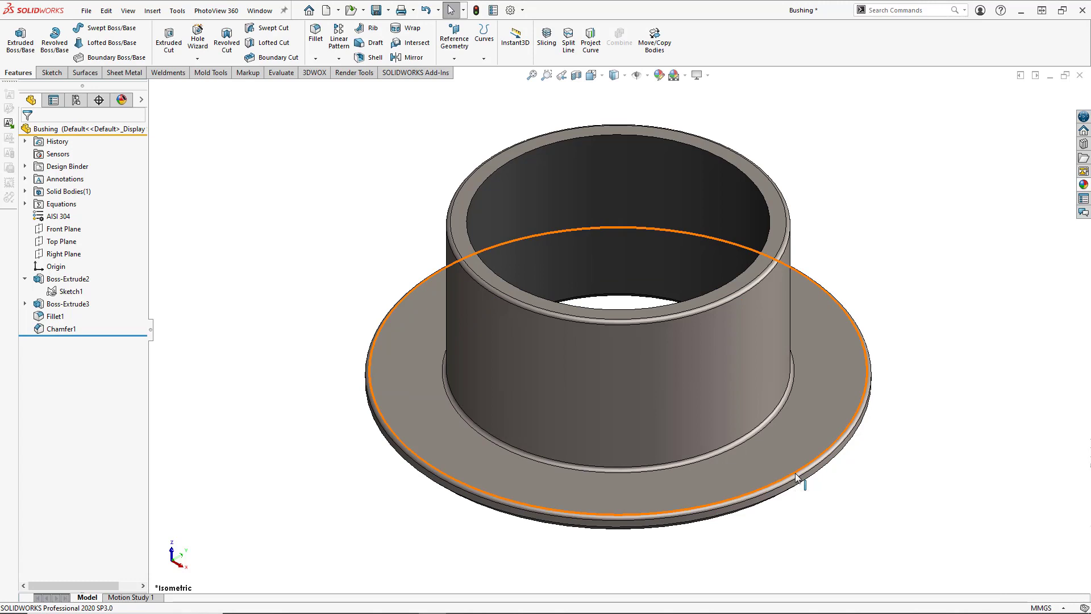